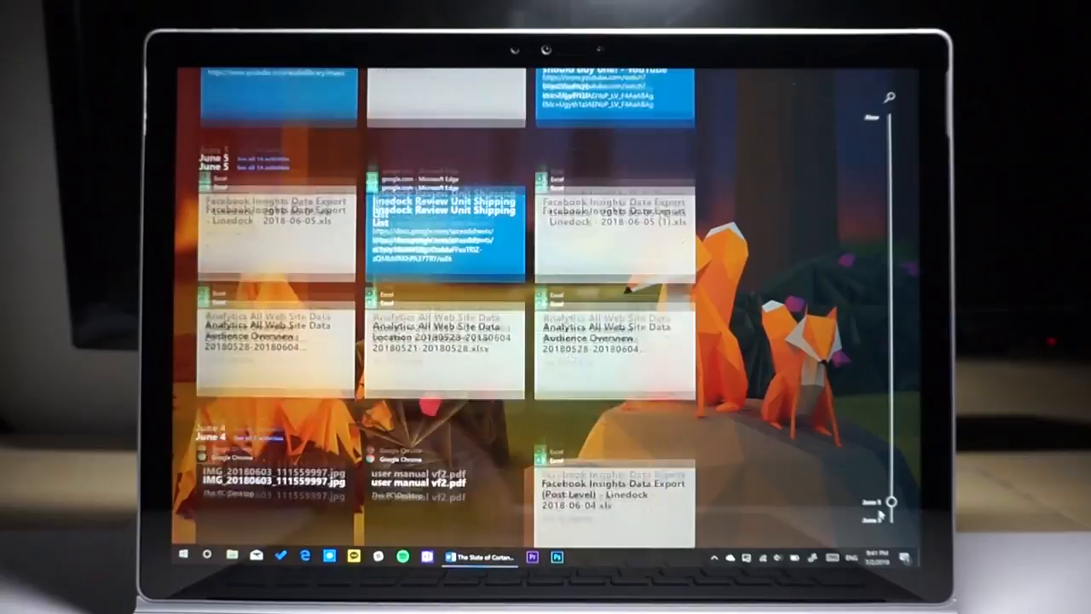
scroll("up", 3)
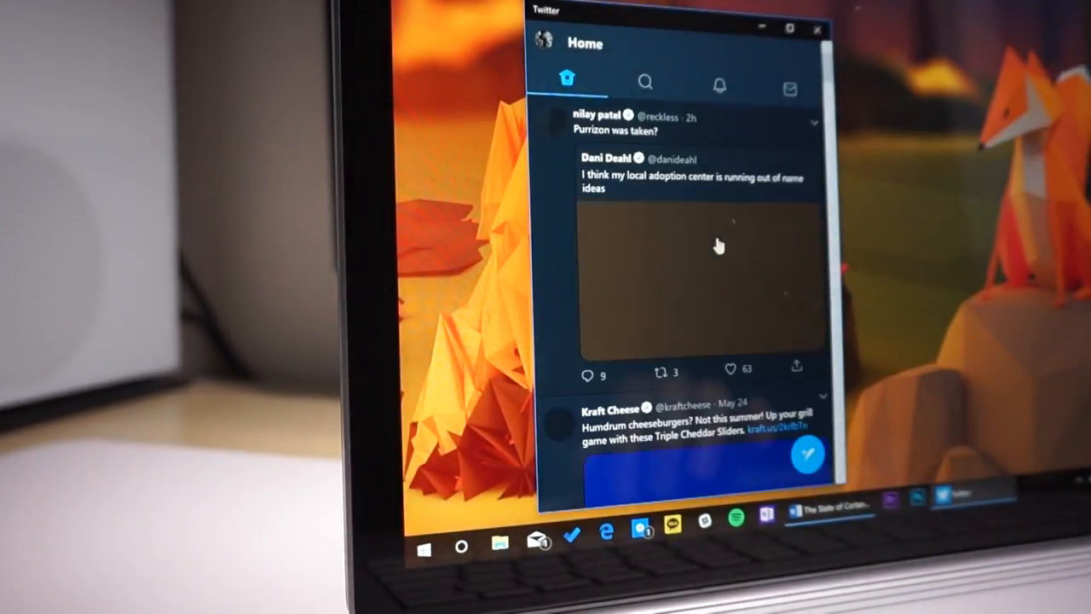
scroll("down", 3)
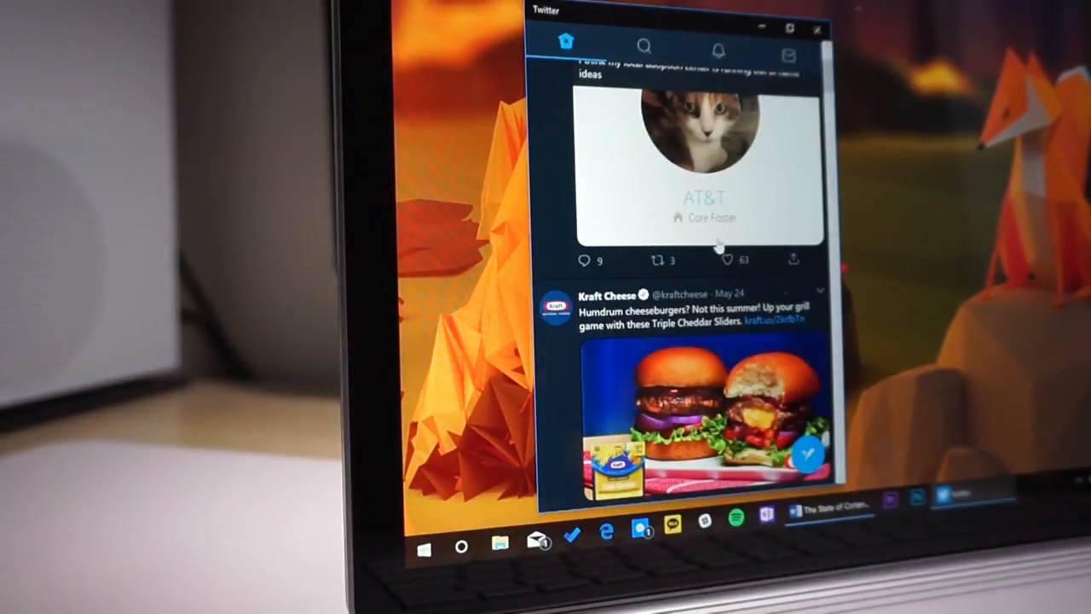